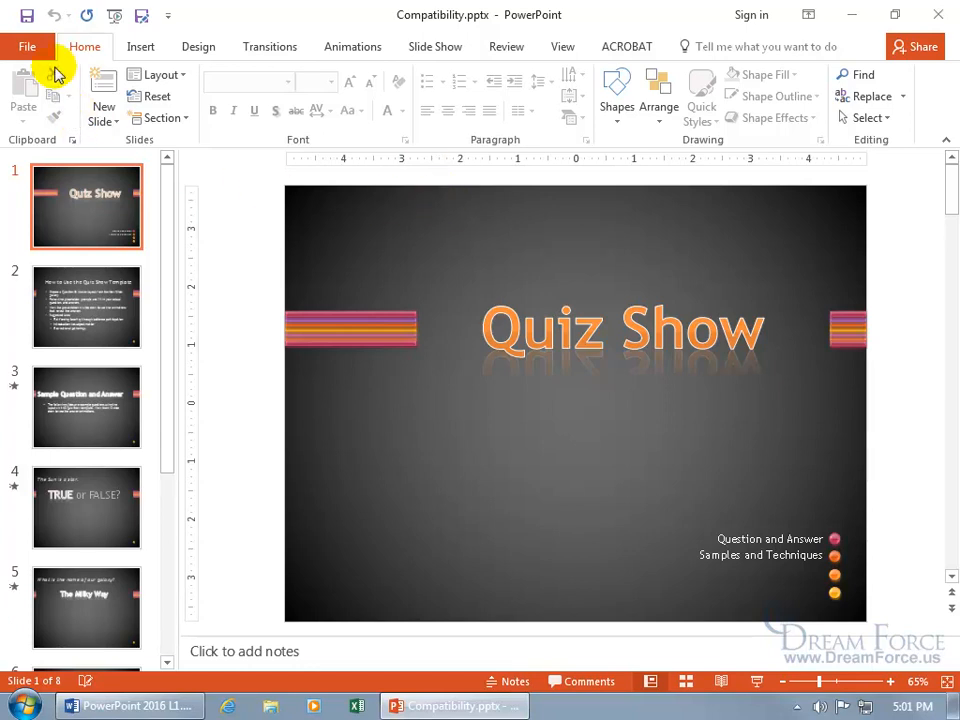
Step: Show the Check for Issues options on the Backstage Info page
left_click(27, 46)
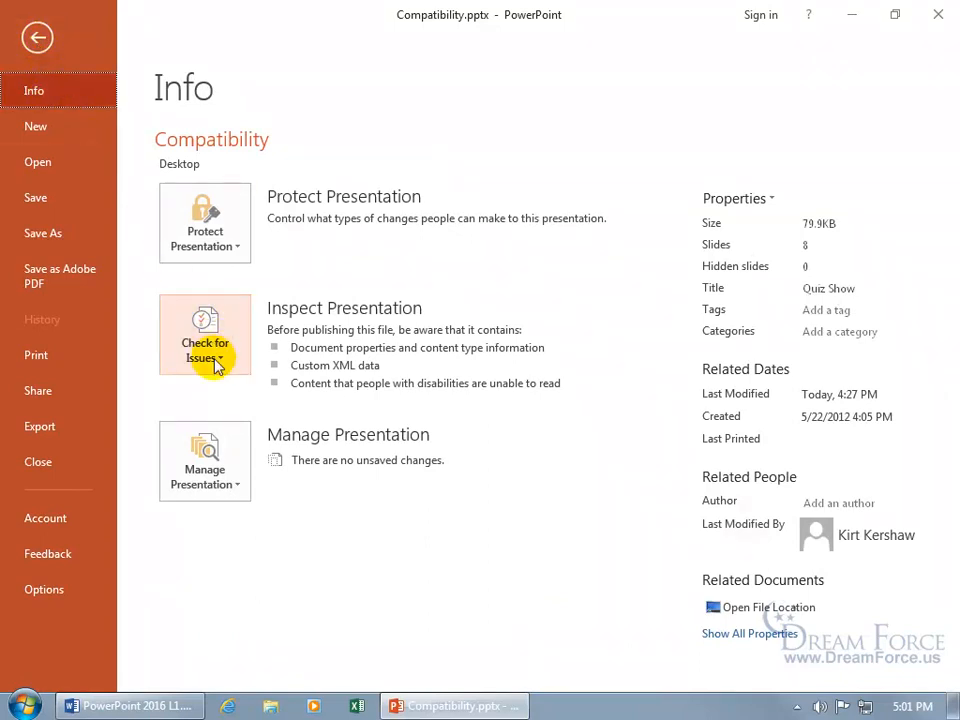
left_click(205, 335)
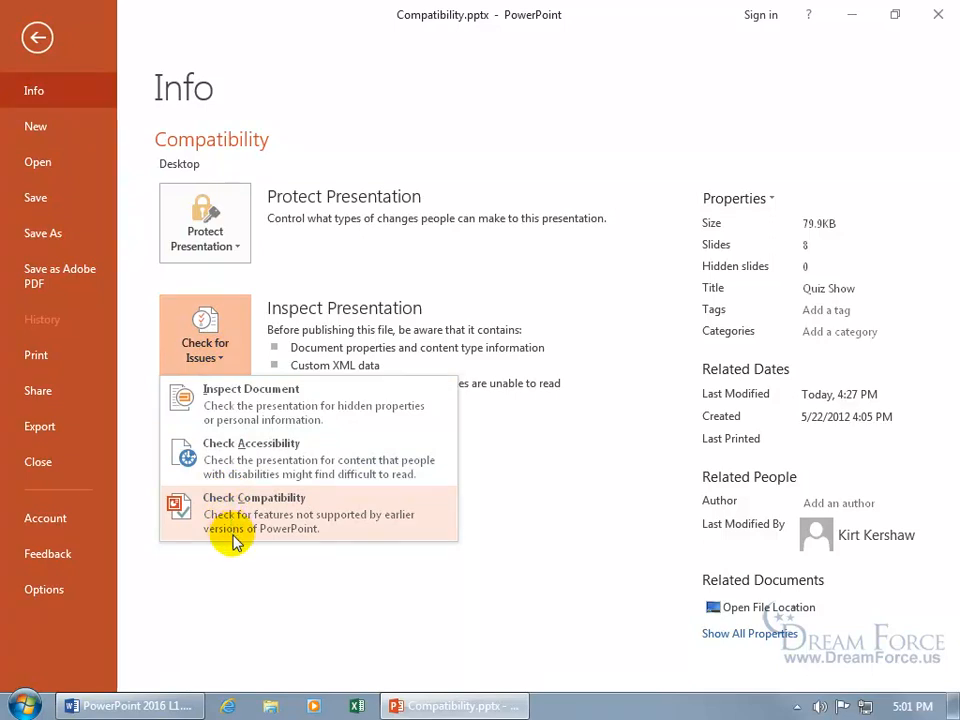
mouse_move(248, 517)
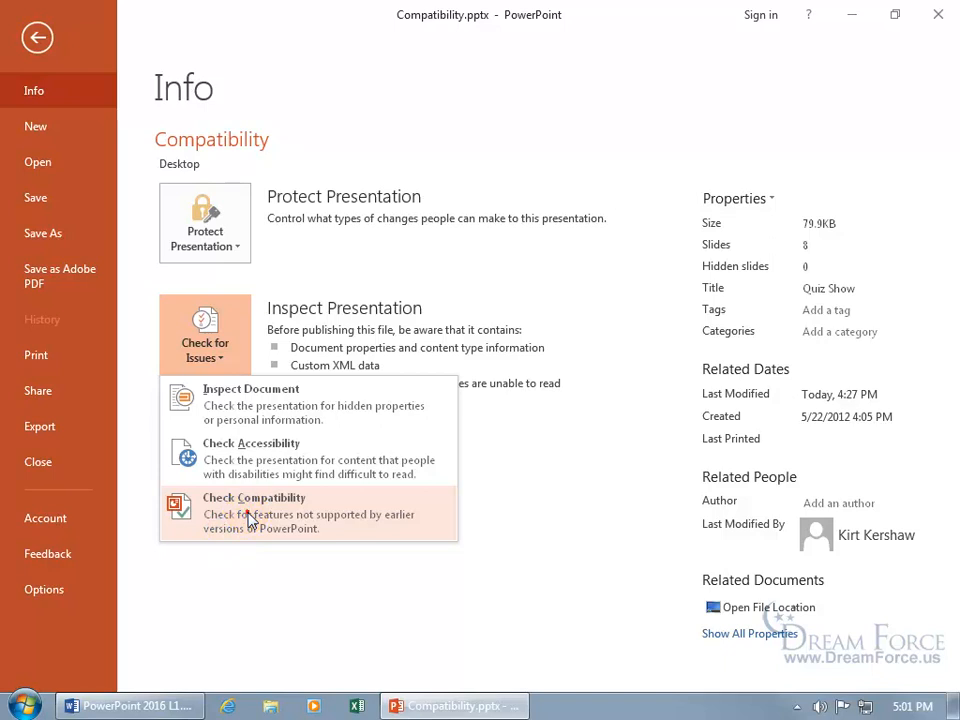
Step: Run Check Compatibility to list features unsupported by earlier PowerPoint versions
left_click(254, 497)
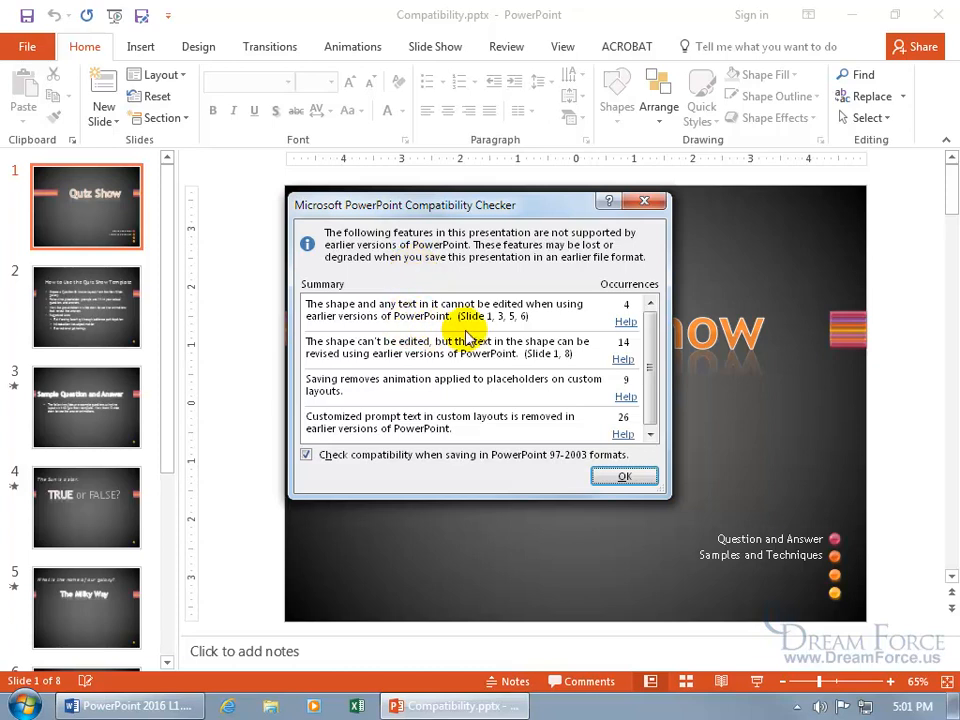
mouse_move(405, 337)
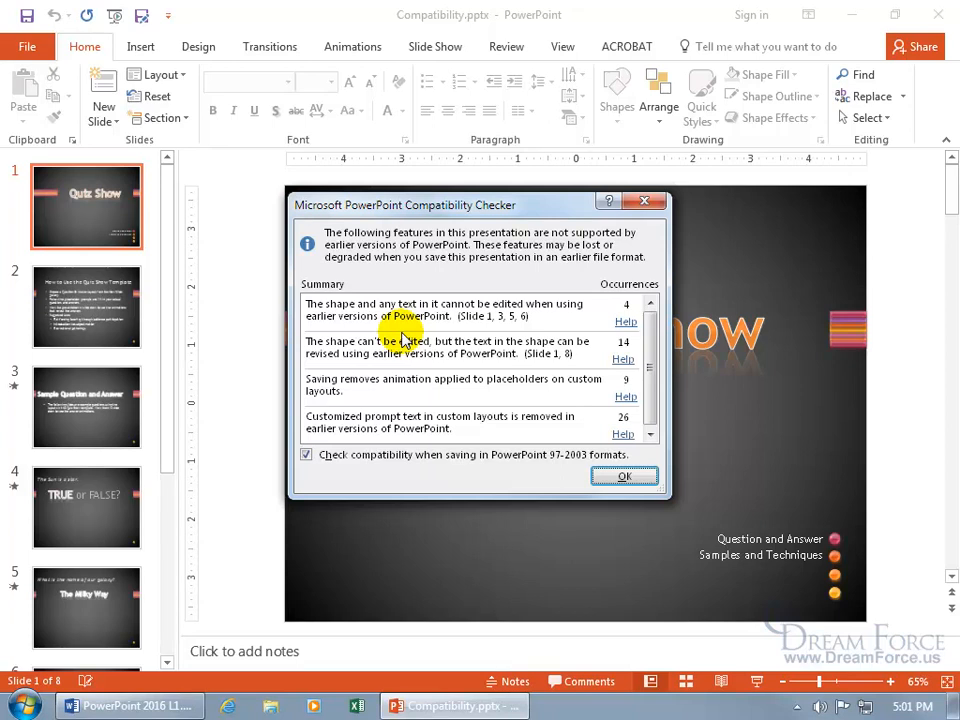
mouse_move(705, 340)
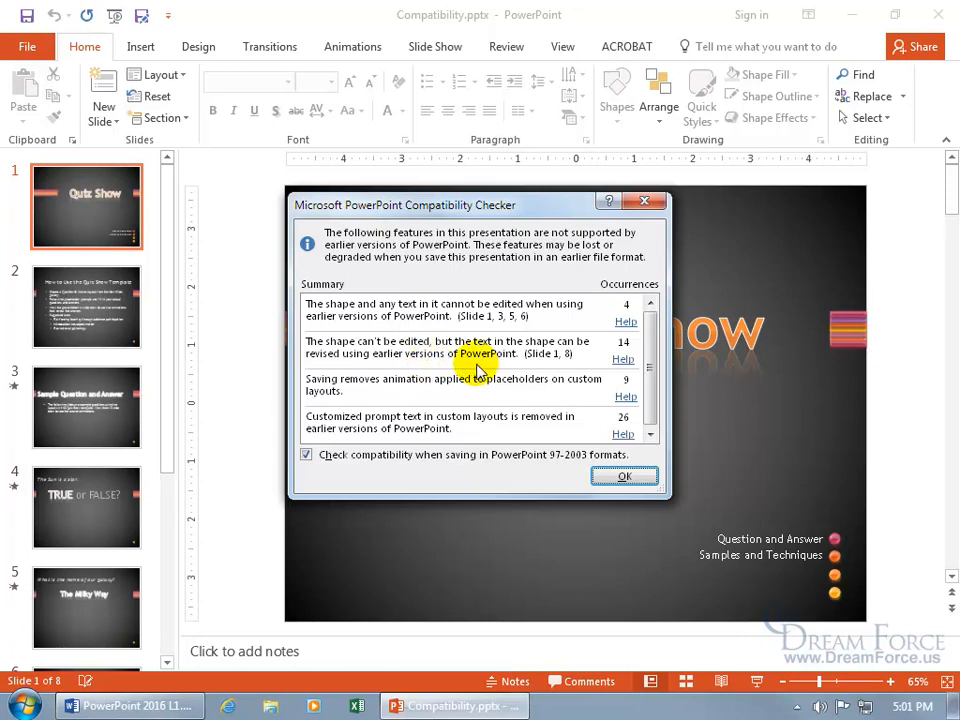
mouse_move(548, 365)
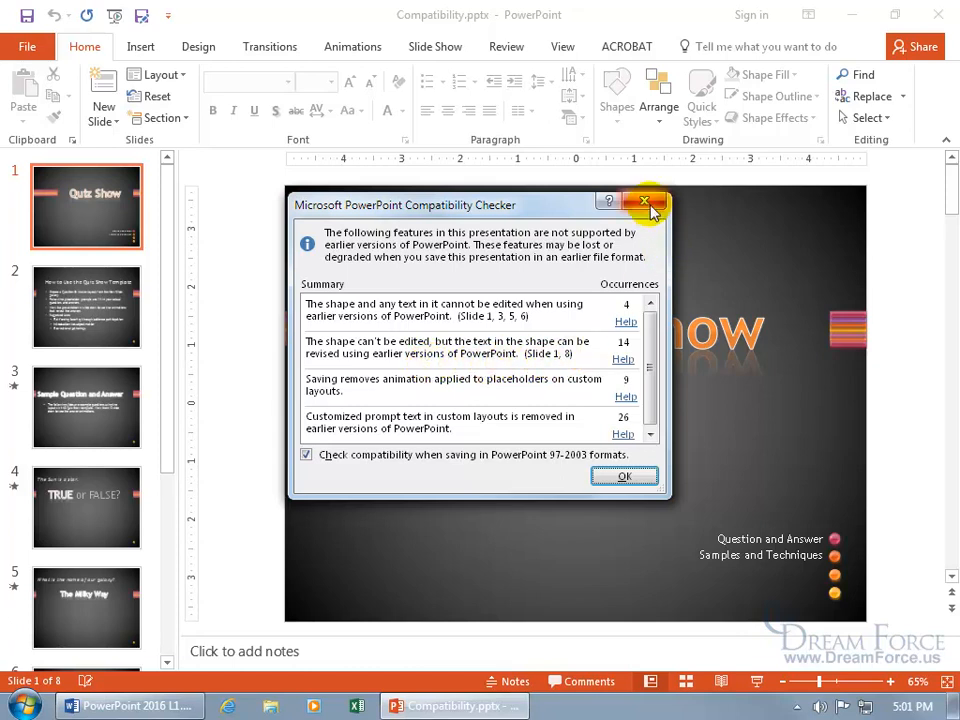
Step: Close the compatibility report and apply Clear WordArt to the 'Quiz Show' title
left_click(646, 203)
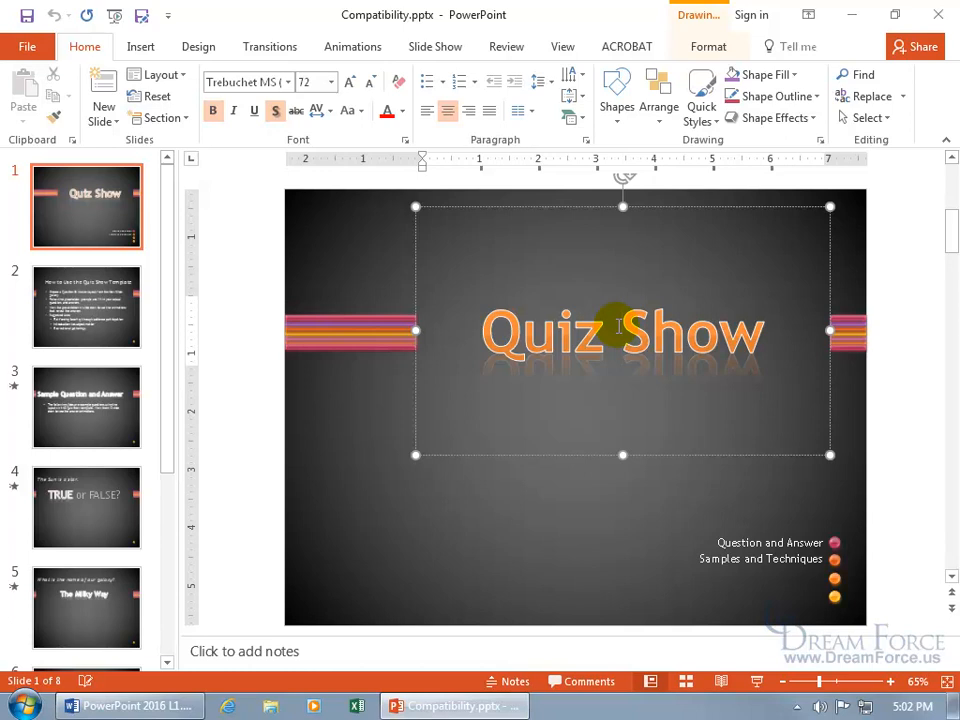
mouse_move(625, 385)
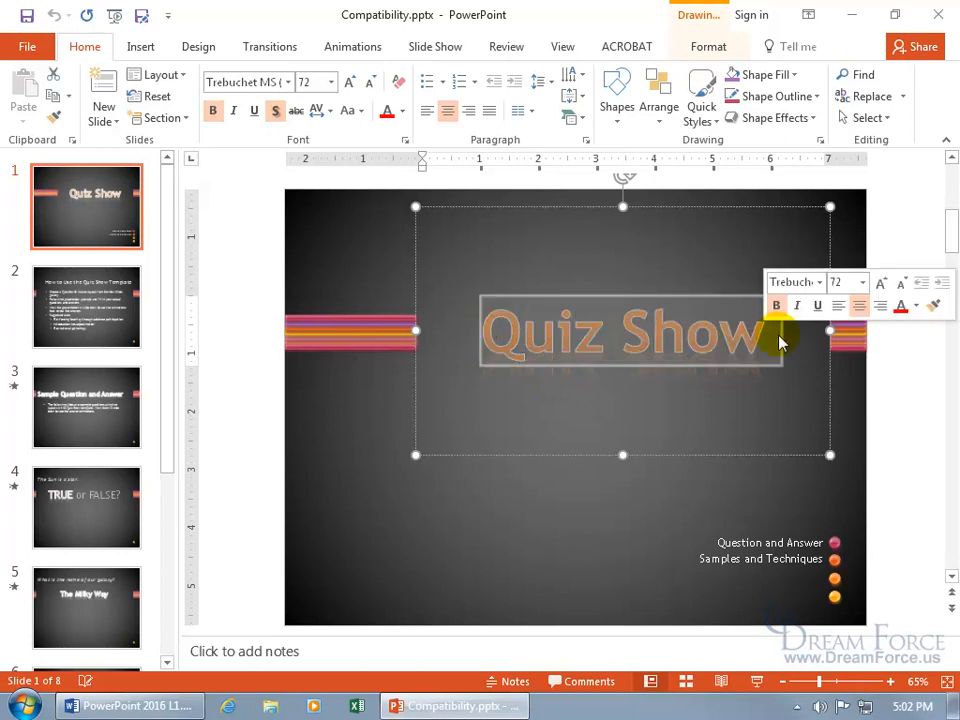
left_click(708, 46)
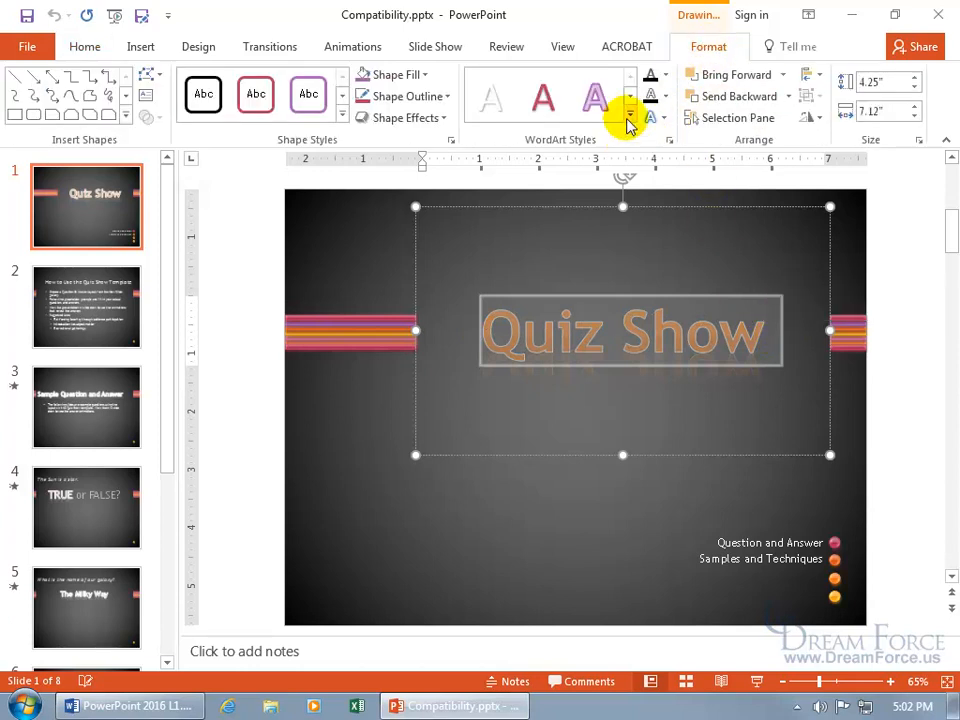
left_click(629, 117)
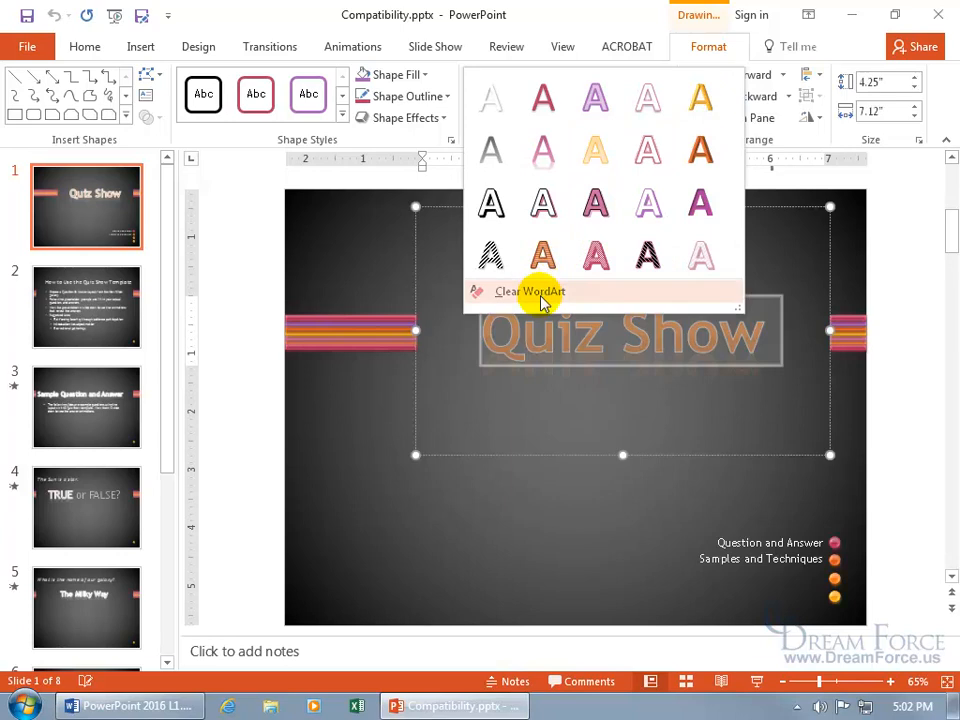
left_click(530, 291)
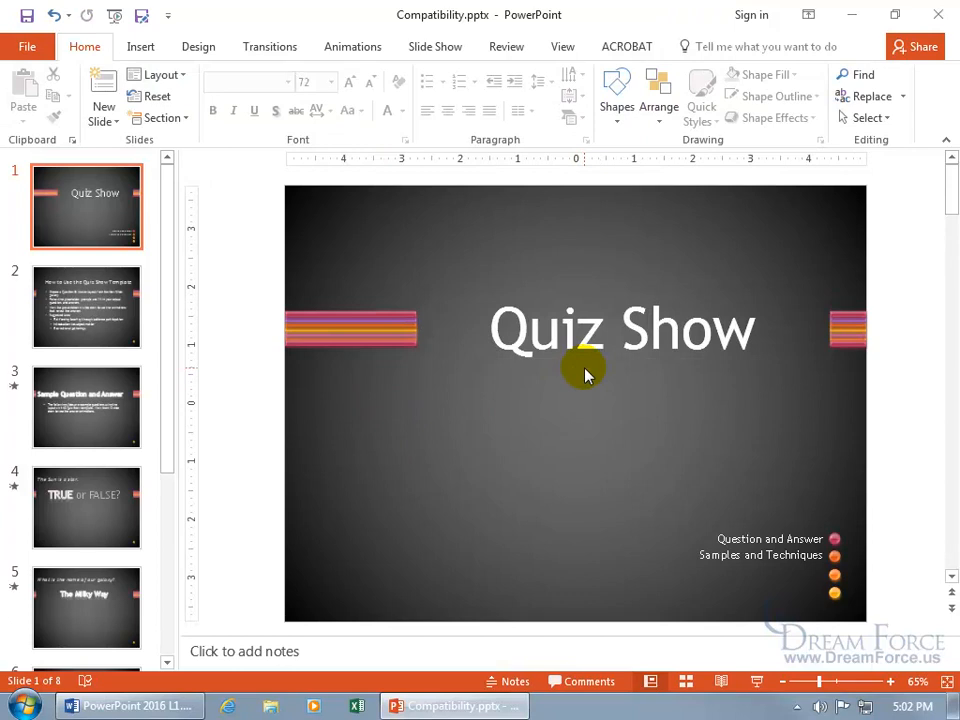
mouse_move(423, 328)
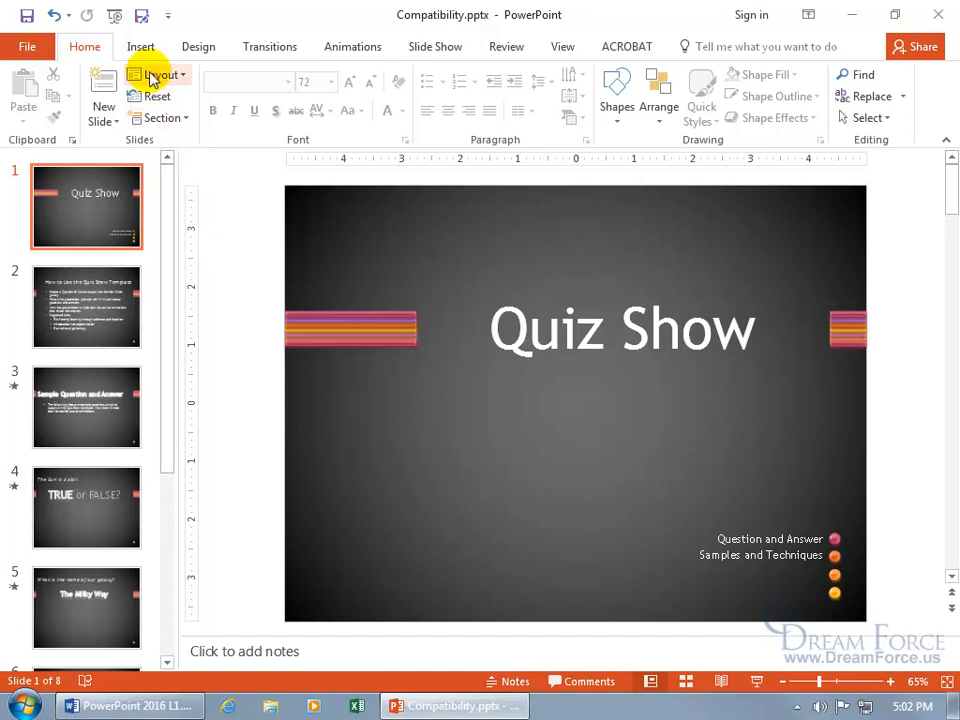
mouse_move(141, 18)
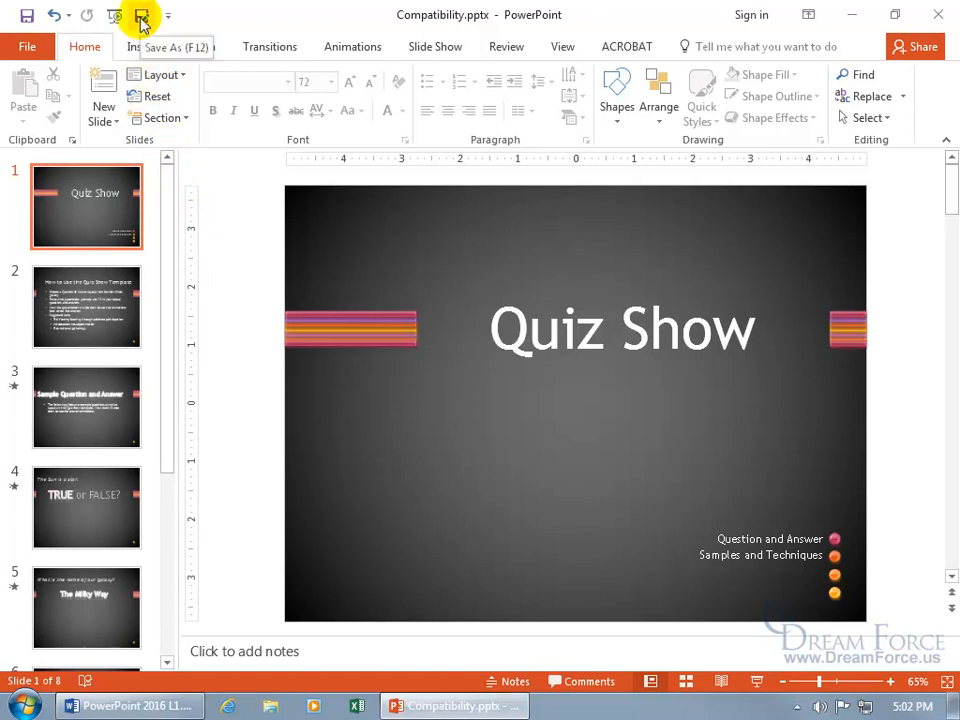
Step: Open Save As and set the file type to PowerPoint 97-2003 Presentation (*.ppt)
left_click(142, 18)
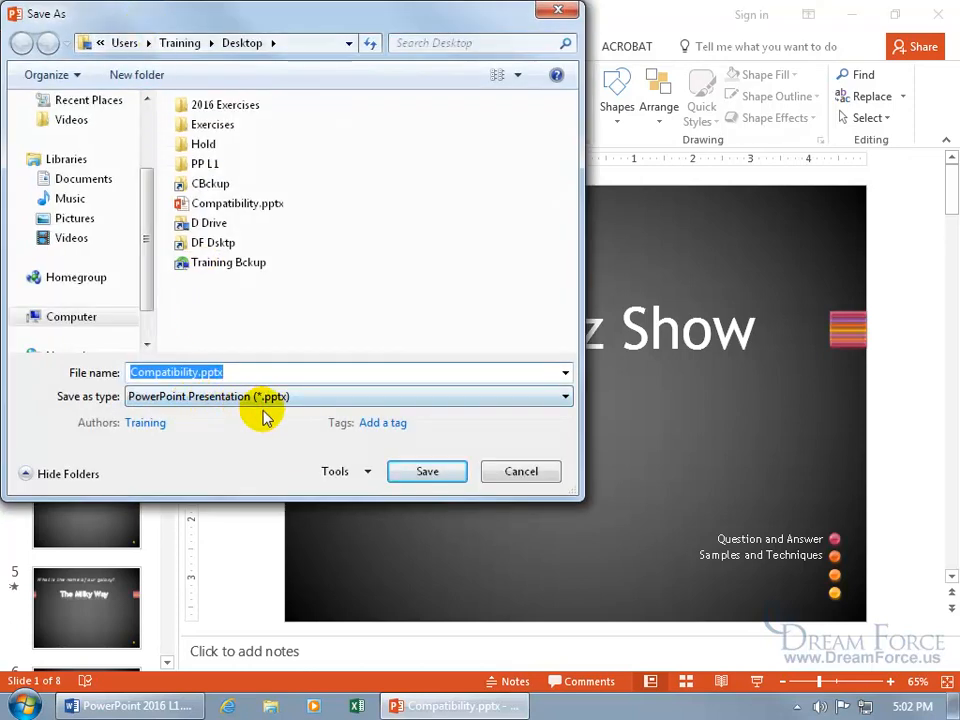
mouse_move(277, 416)
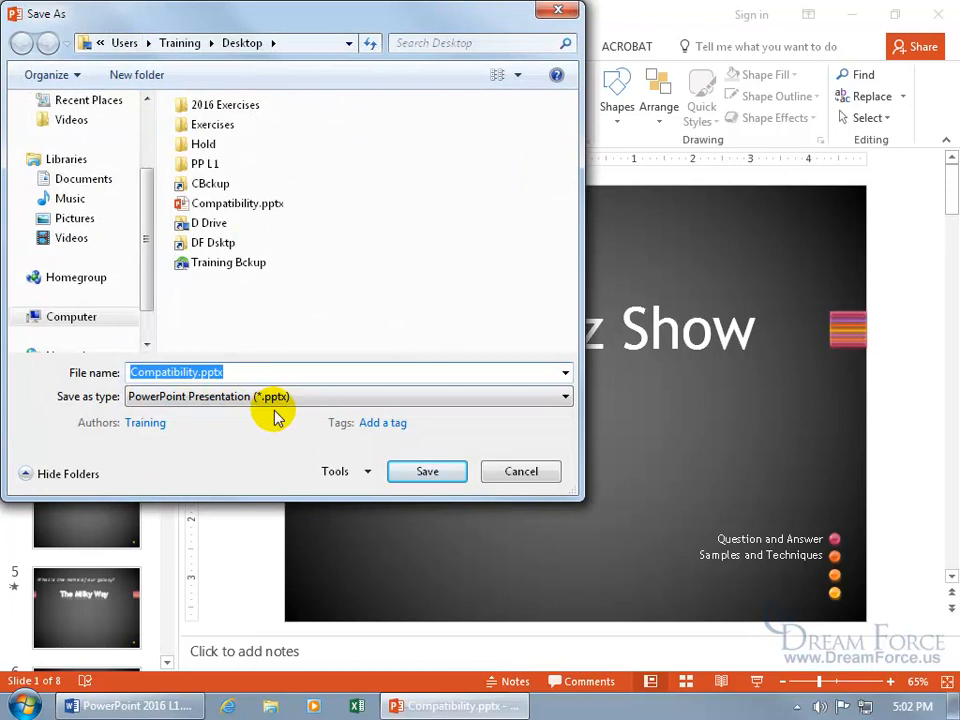
left_click(563, 396)
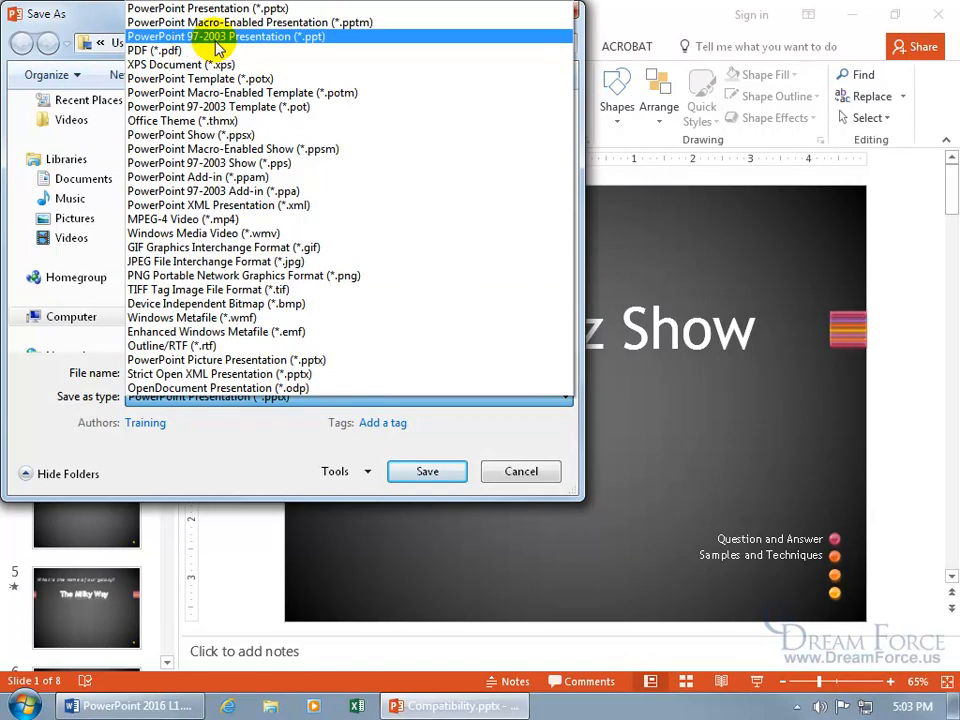
mouse_move(320, 47)
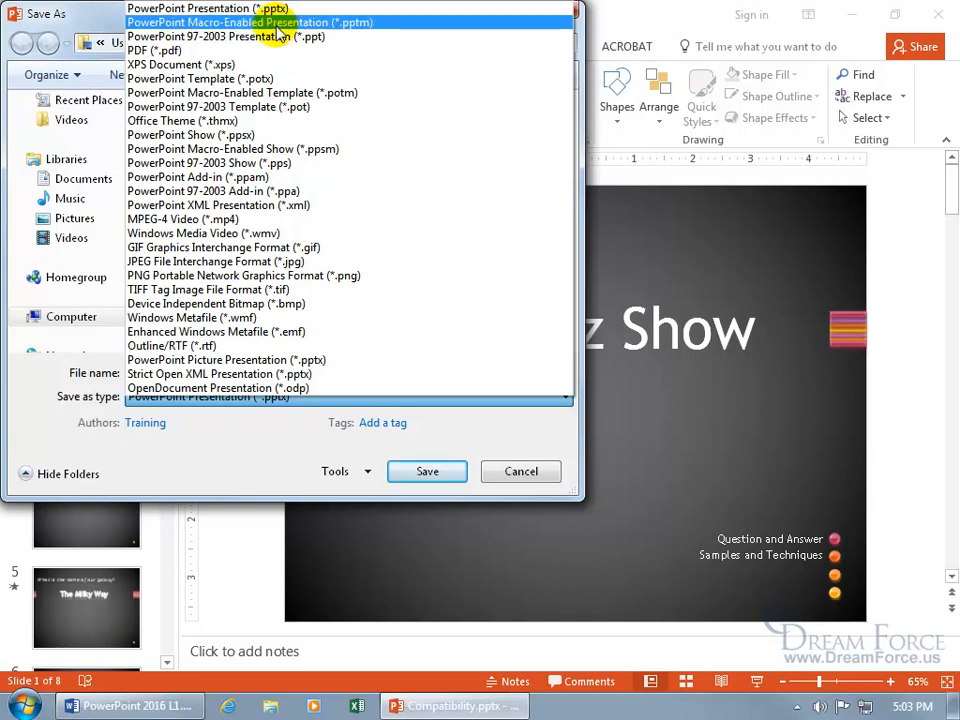
left_click(226, 36)
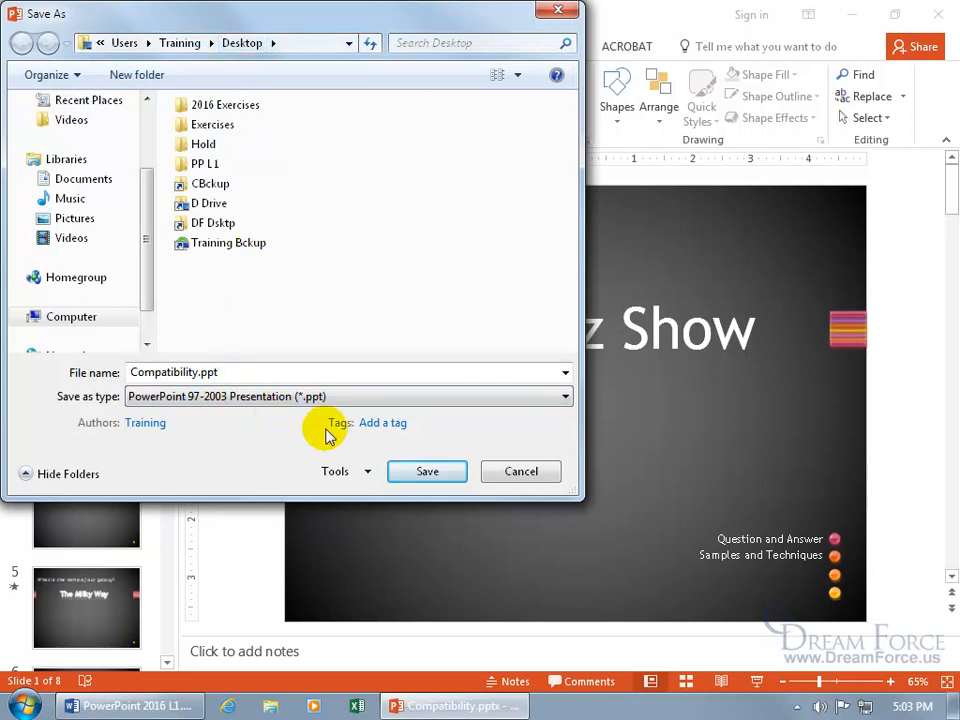
Step: Save in 97-2003 format, then drag the Compatibility Checker aside to reveal the title
left_click(427, 471)
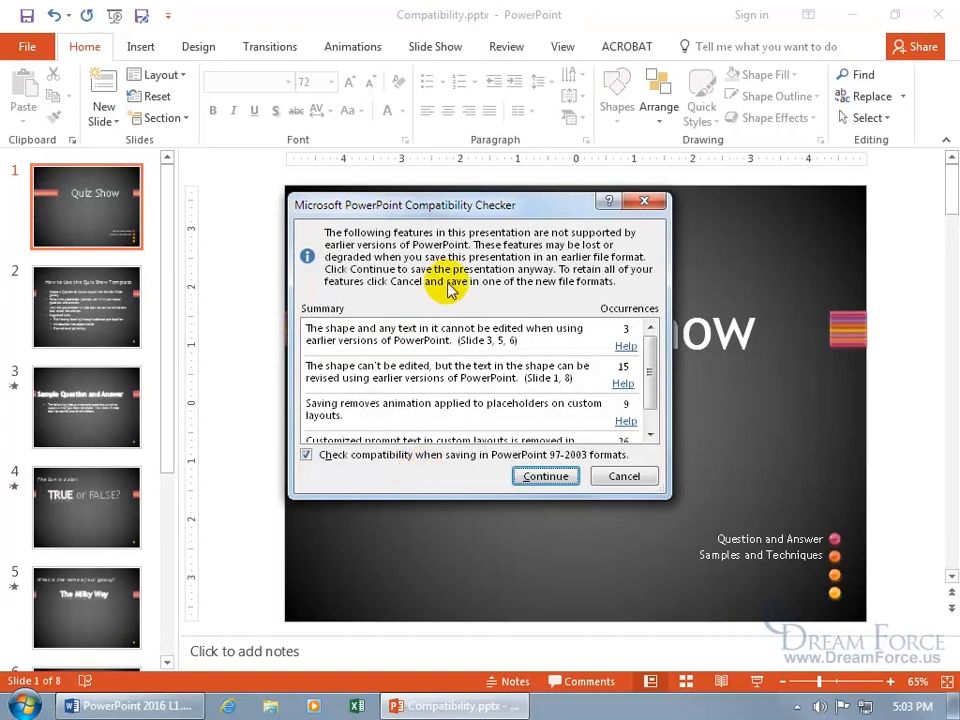
mouse_move(545, 260)
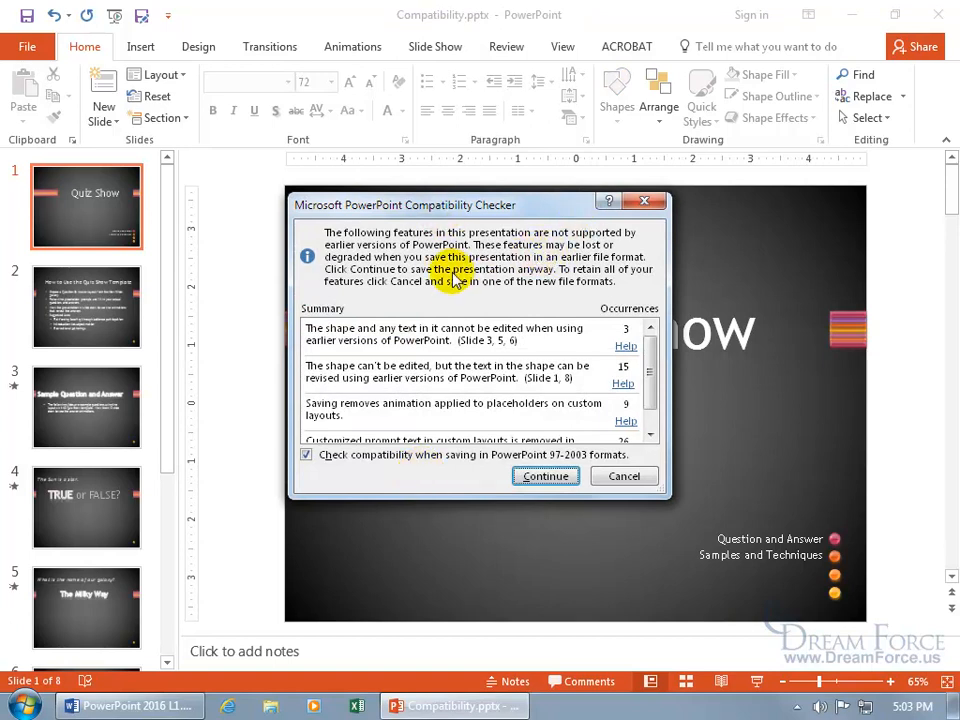
mouse_move(615, 277)
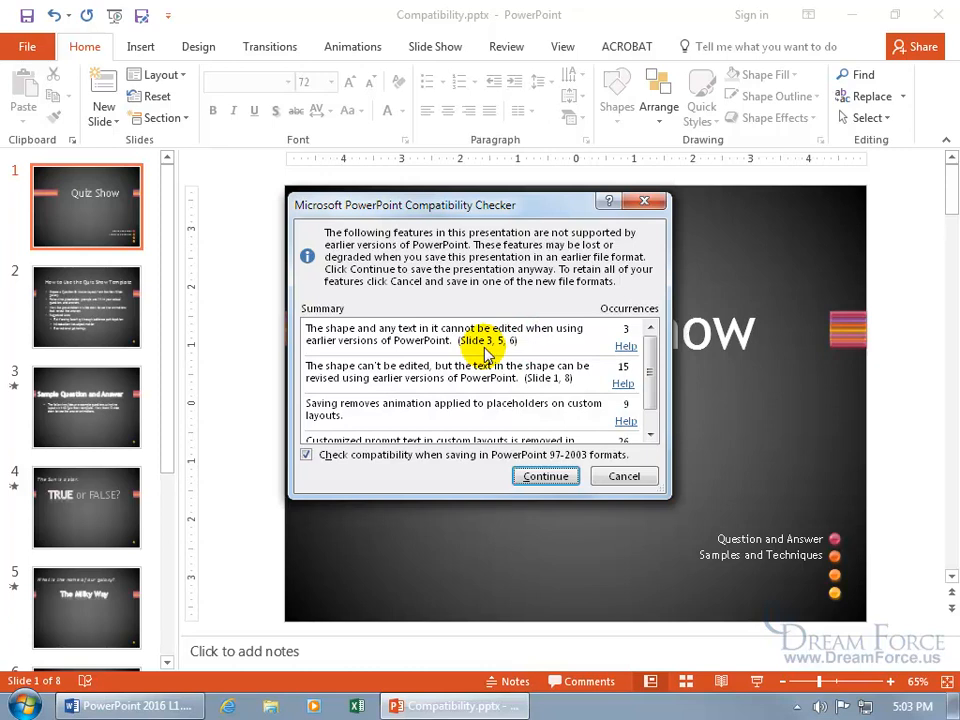
mouse_move(733, 350)
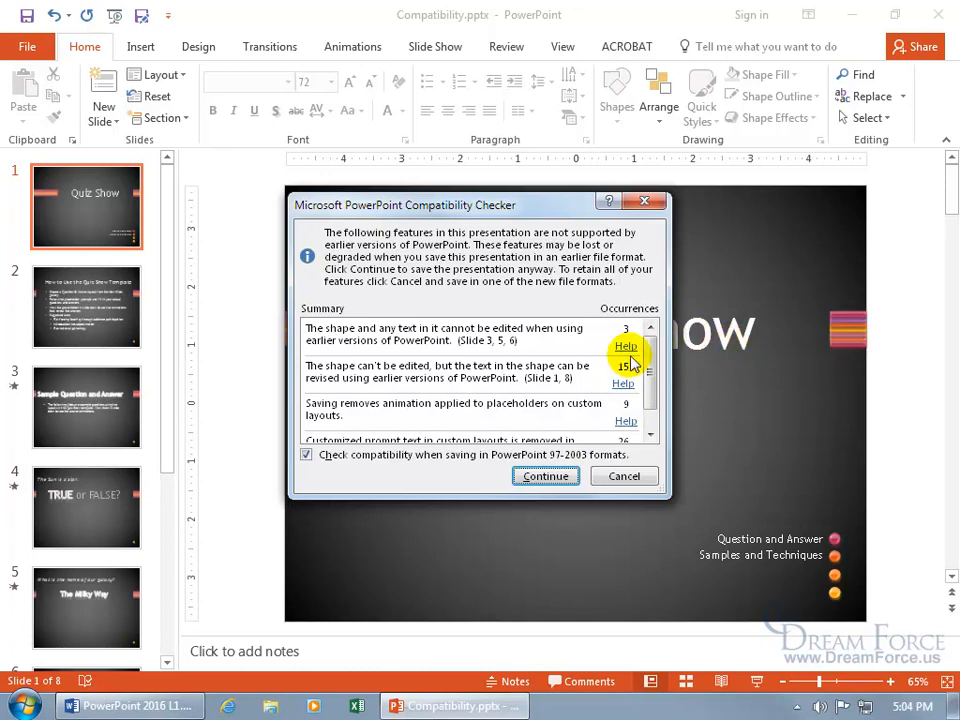
mouse_move(705, 375)
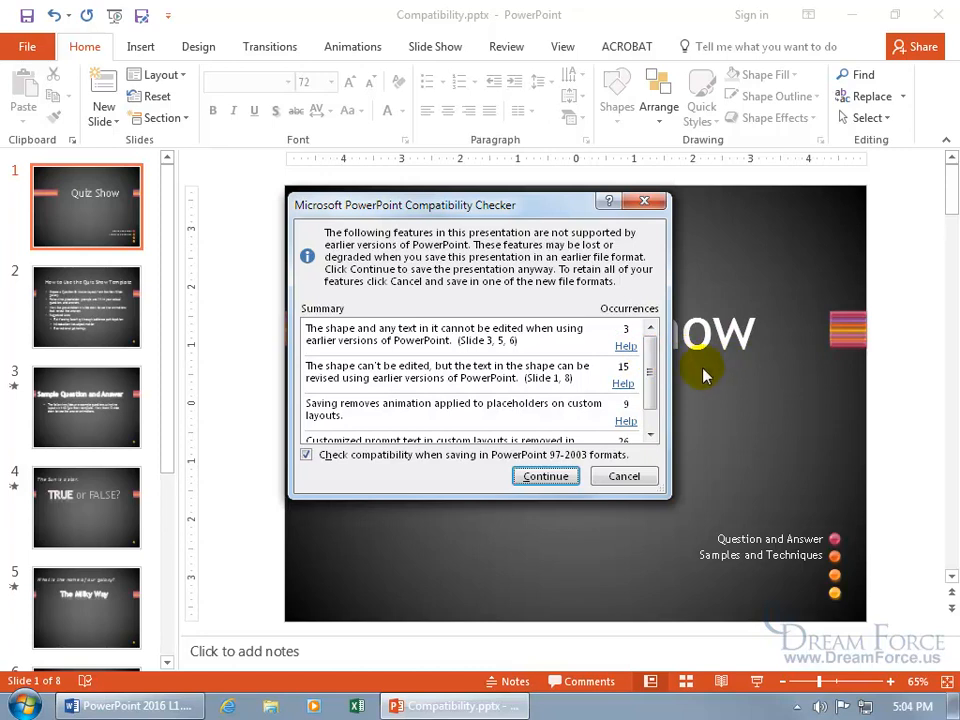
mouse_move(680, 355)
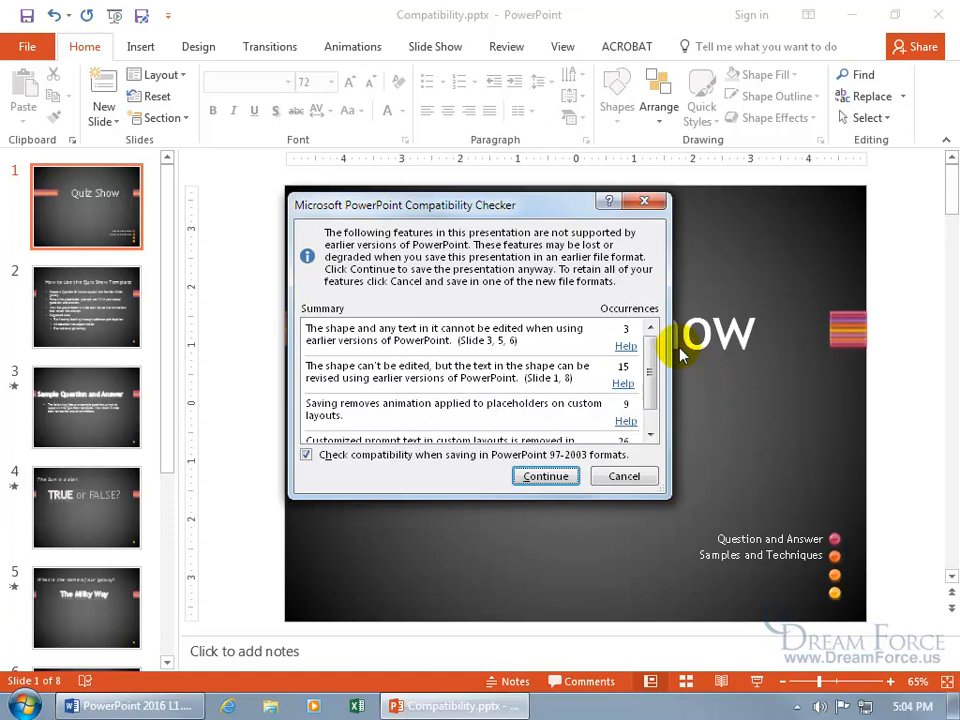
left_click_drag(480, 205, 360, 243)
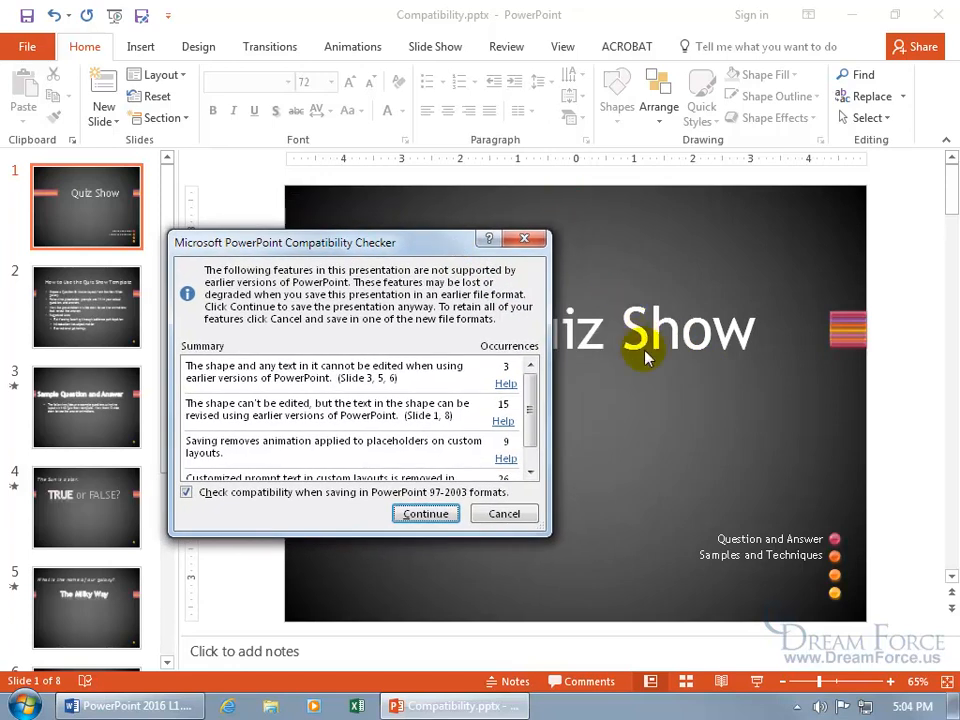
mouse_move(768, 363)
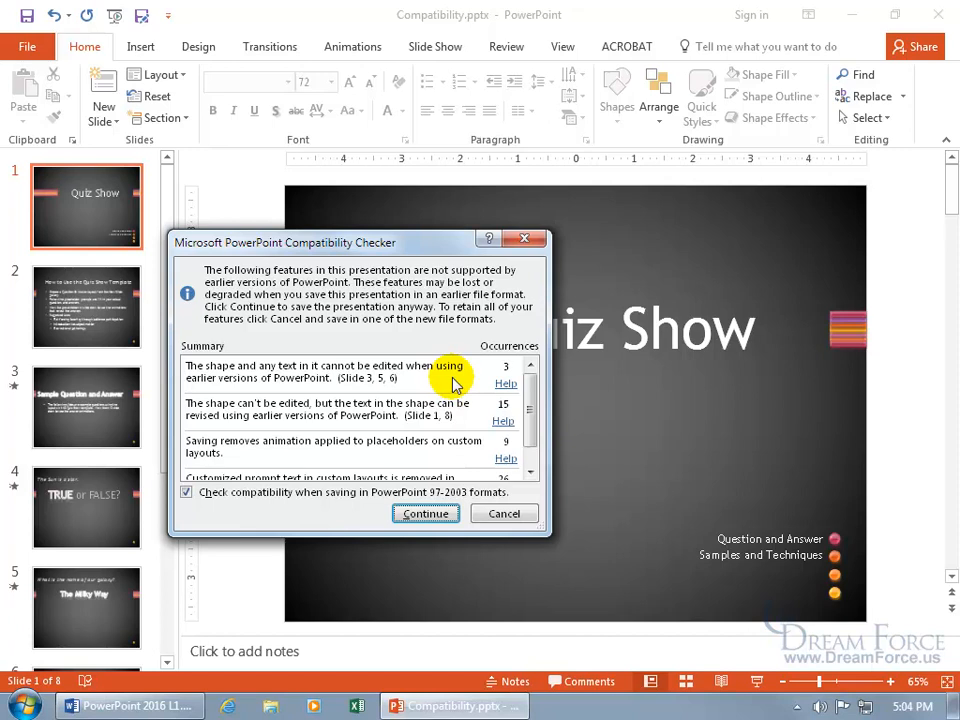
mouse_move(506, 328)
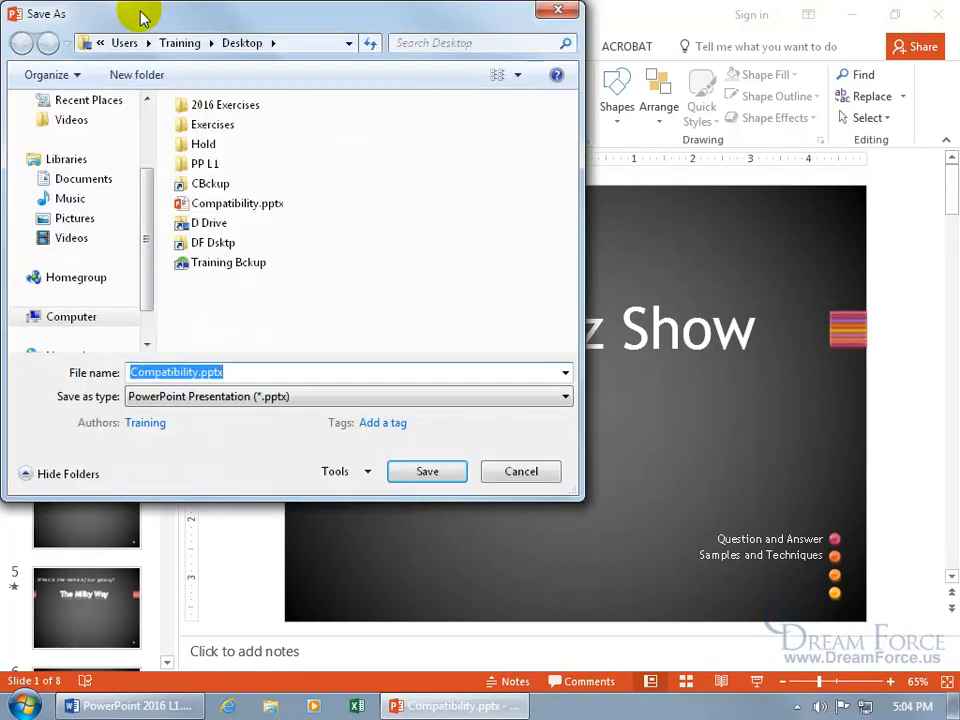
Step: Save as PowerPoint 97-2003 Compatibility.ppt and continue past the Compatibility Checker
left_click(563, 396)
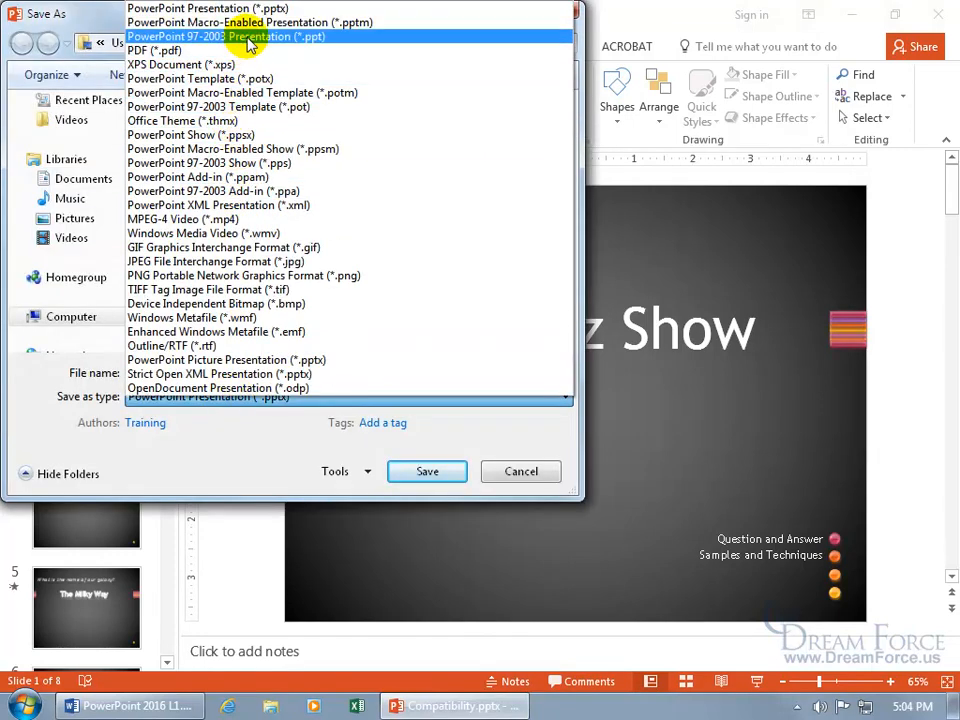
left_click(225, 36)
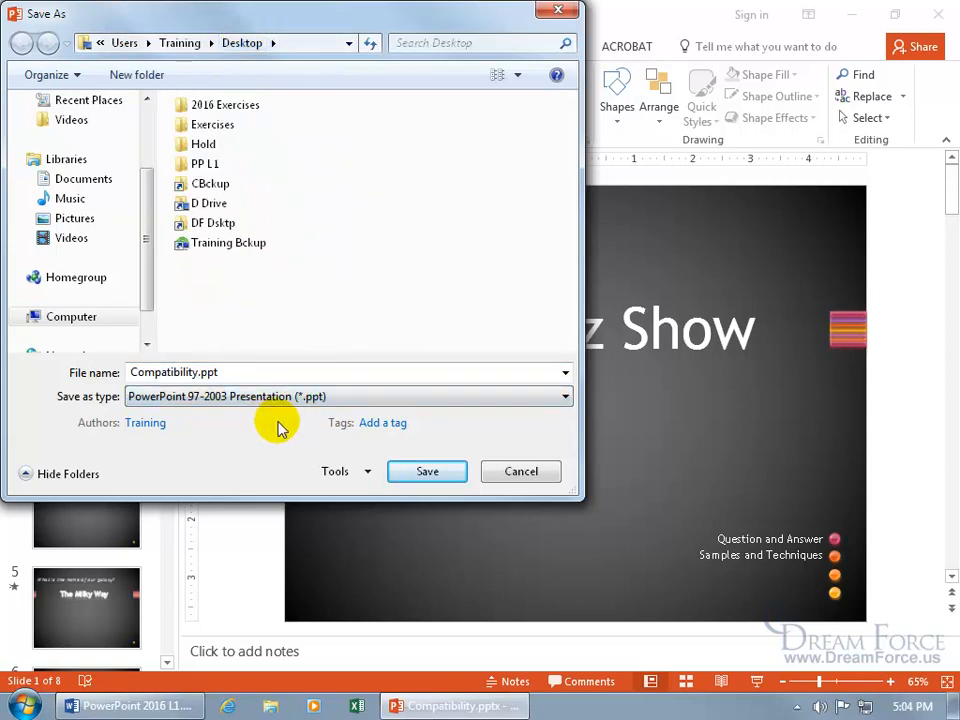
left_click(427, 471)
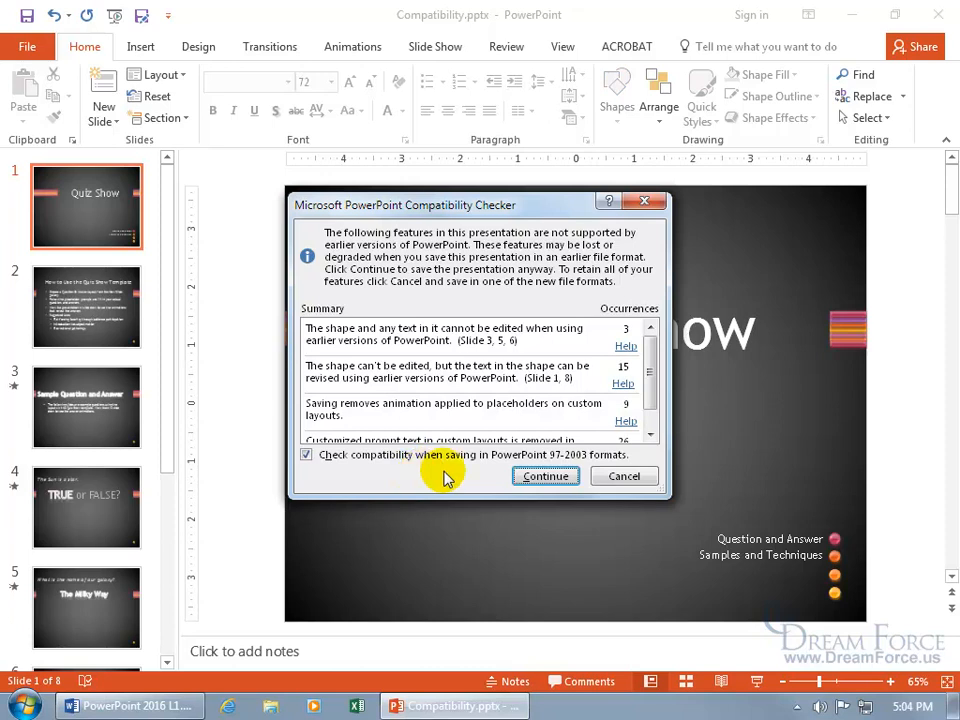
left_click(545, 475)
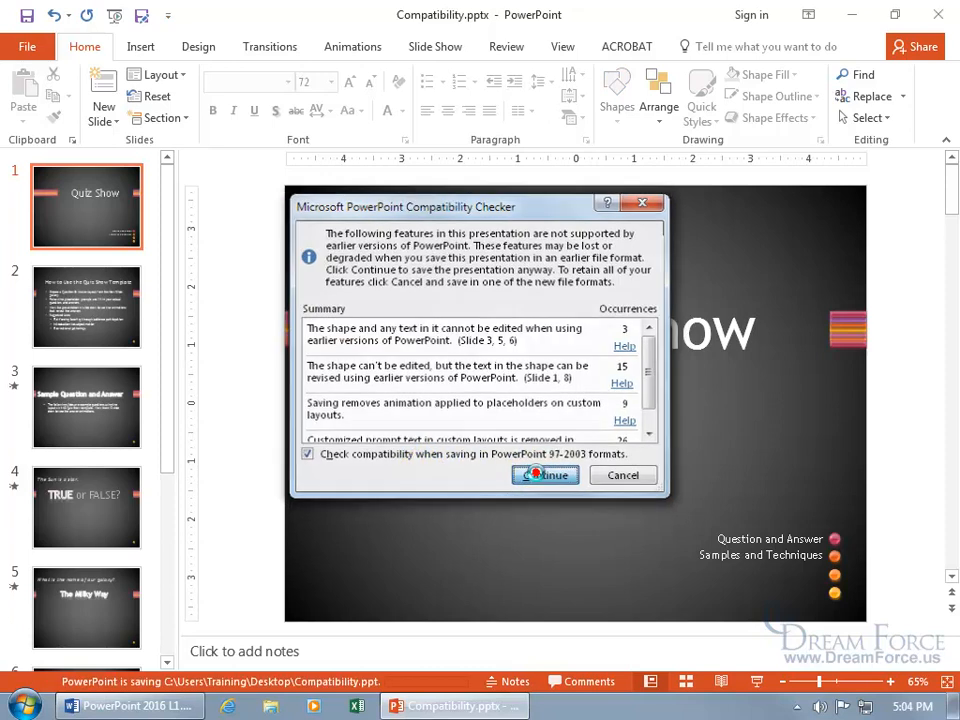
left_click(545, 474)
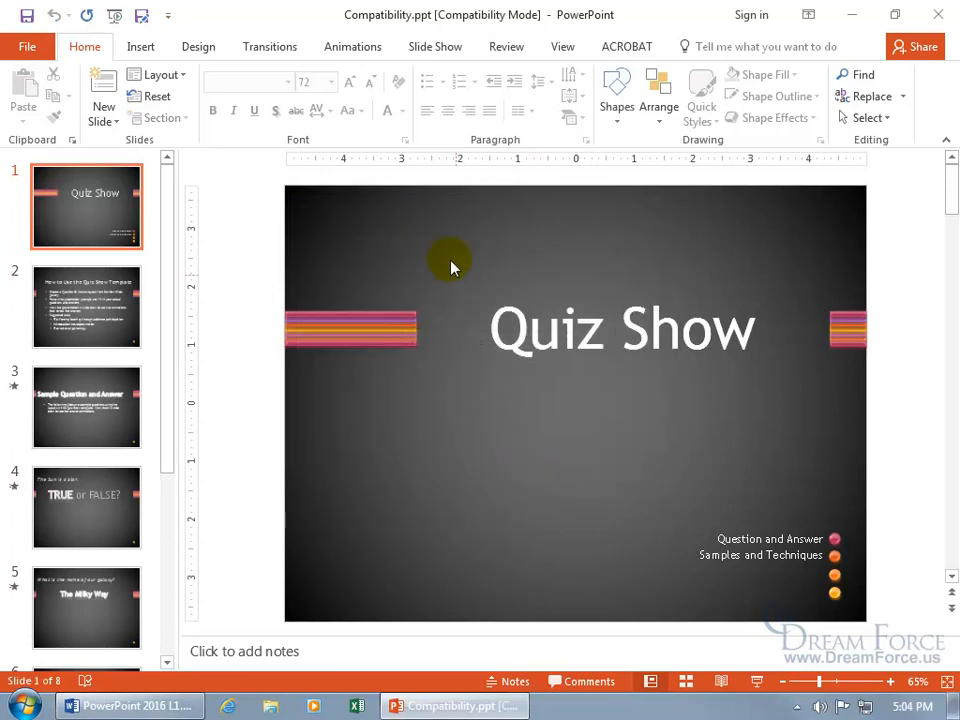
mouse_move(485, 35)
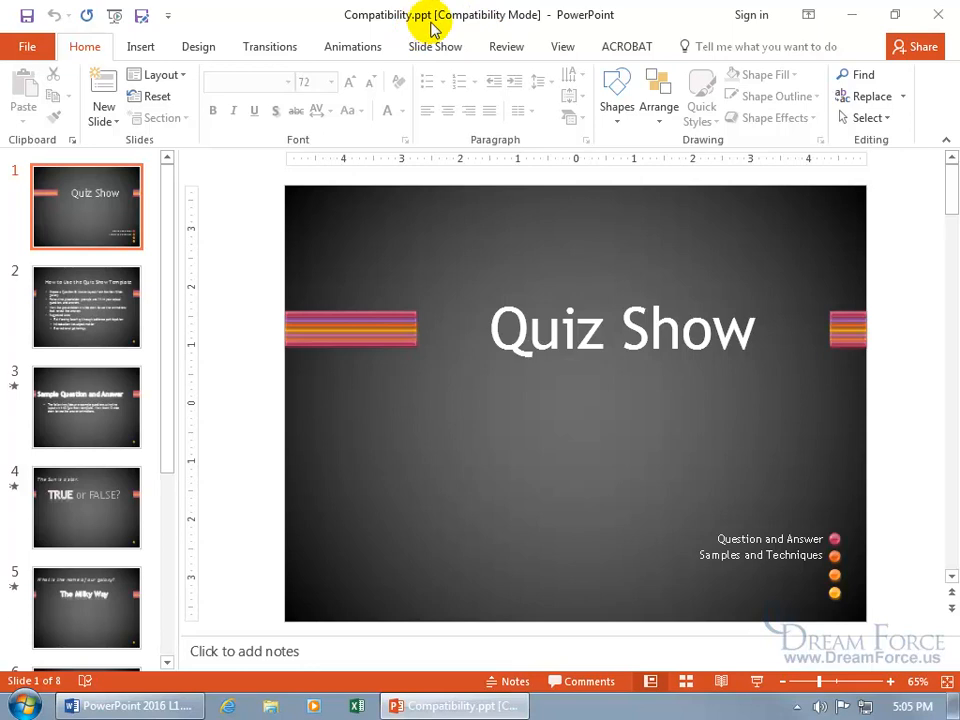
mouse_move(688, 33)
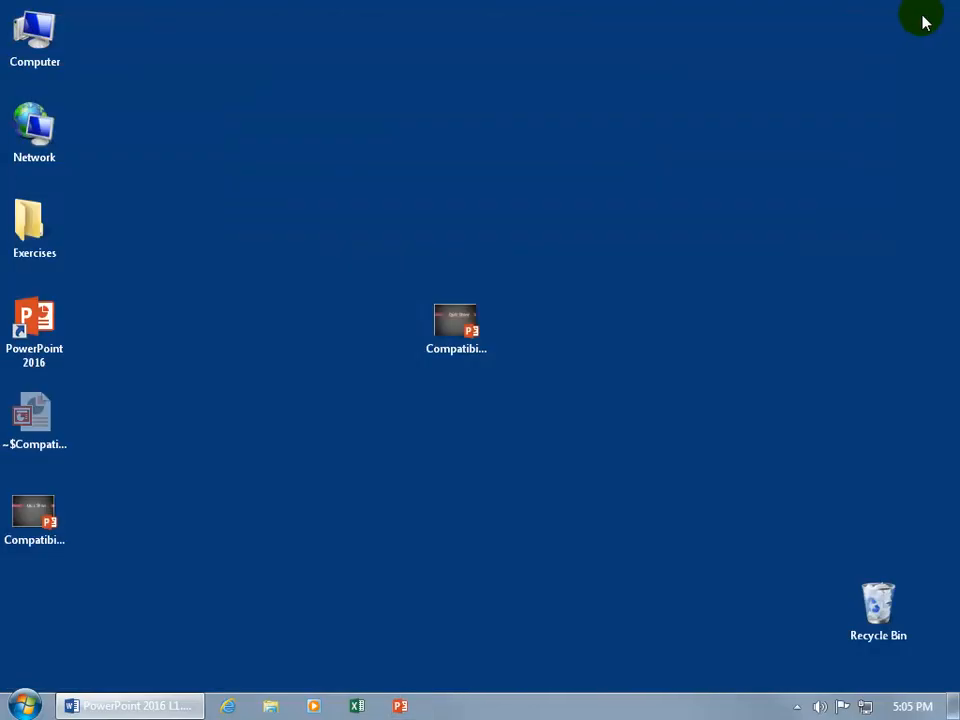
Step: Select the original Compatibility.pptx file on the desktop
left_click(456, 330)
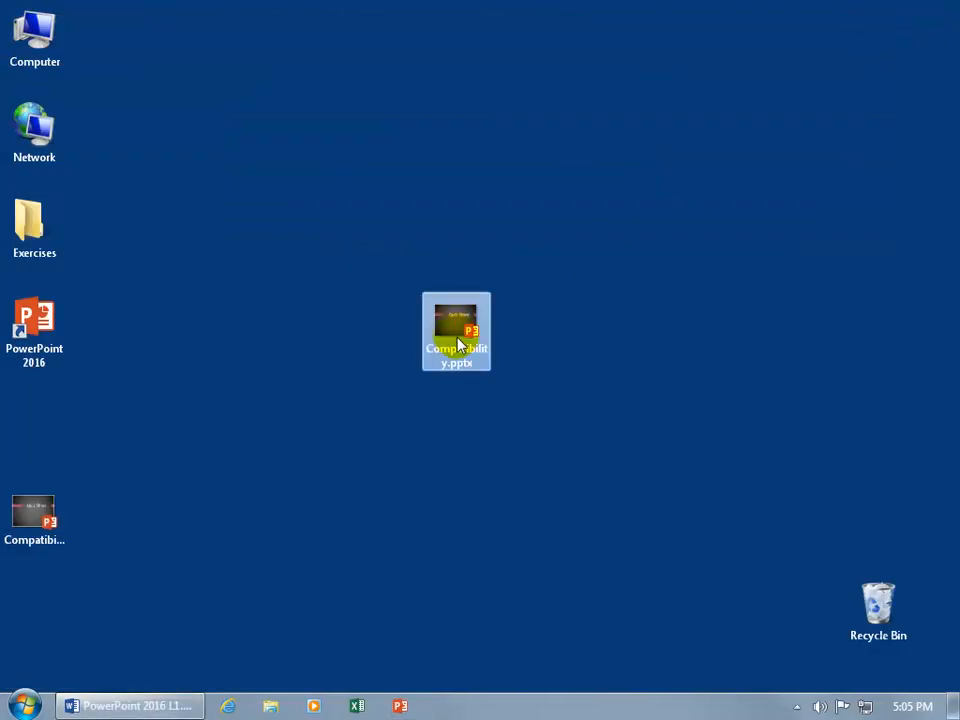
mouse_move(462, 358)
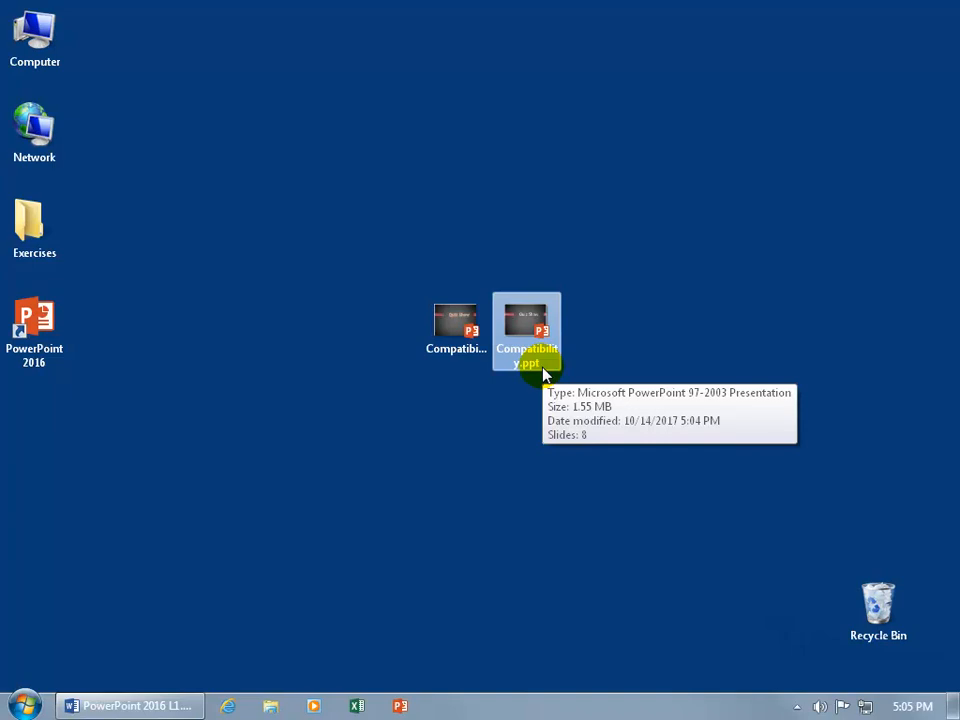
mouse_move(456, 325)
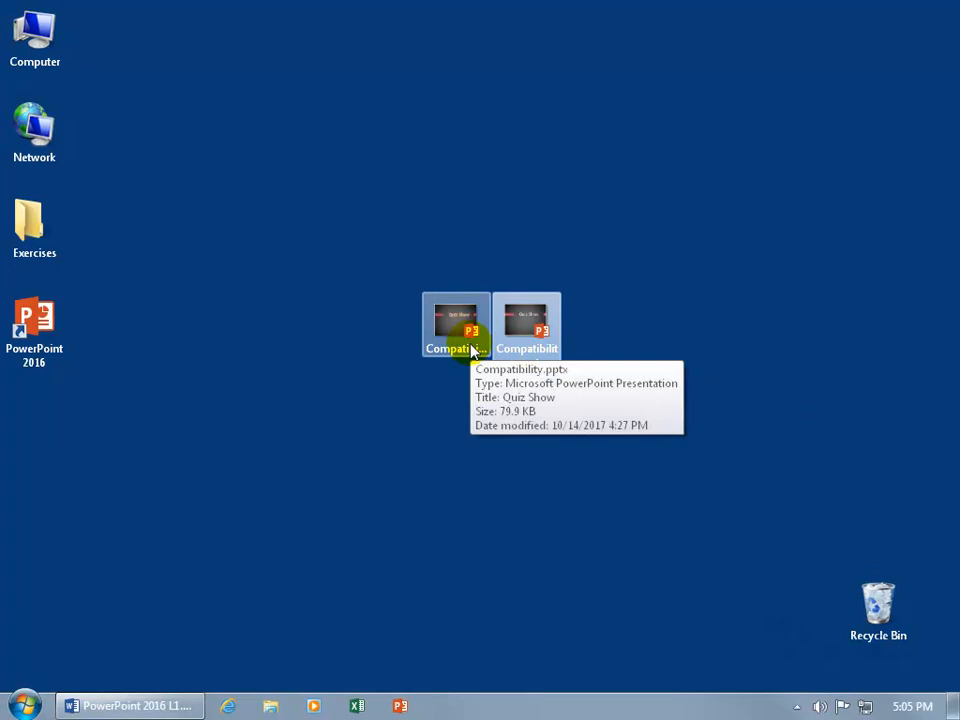